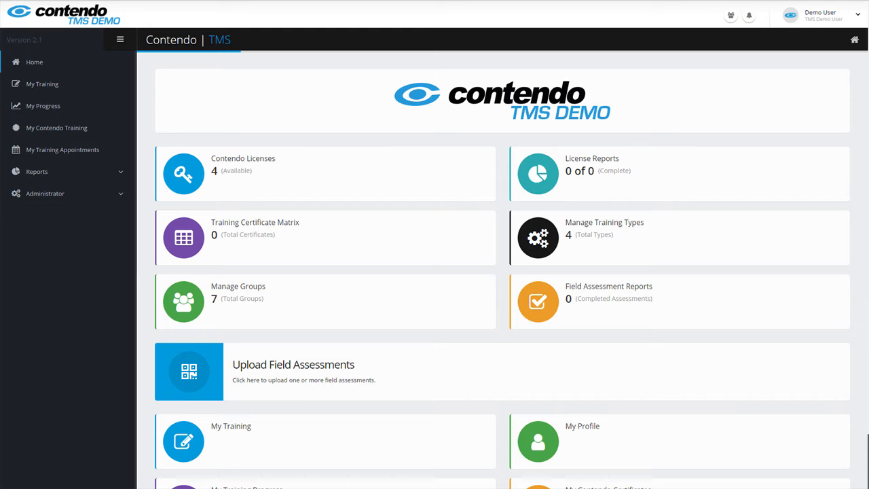
{"action": "mouse_move", "coordinate": [491, 355]}
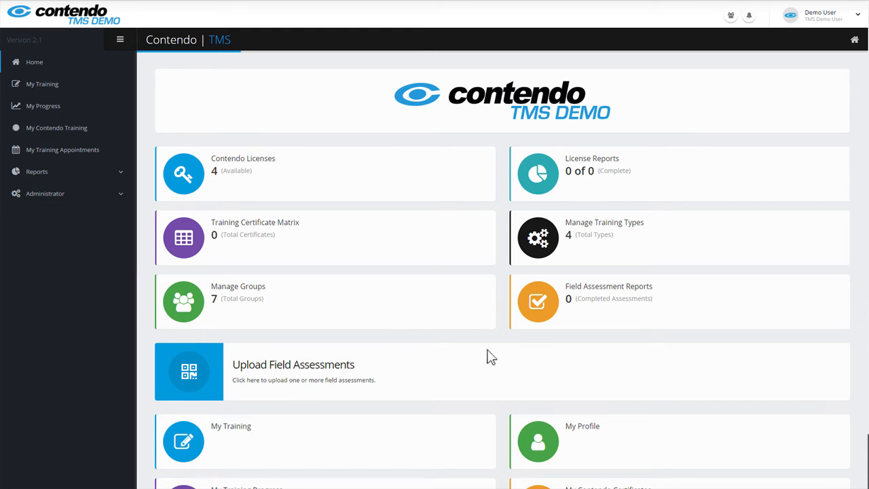
Step: Expand the Administrator menu in the sidebar to reveal its management options
{"action": "left_click", "coordinate": [45, 193]}
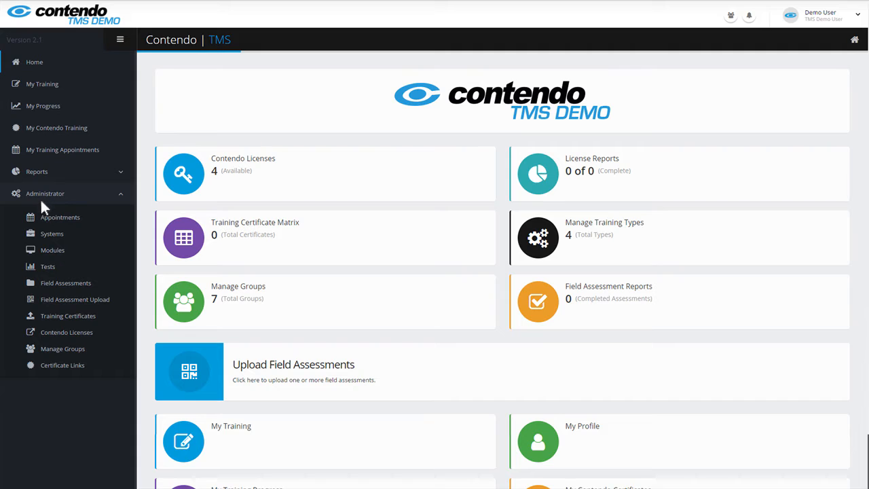
{"action": "mouse_move", "coordinate": [54, 353]}
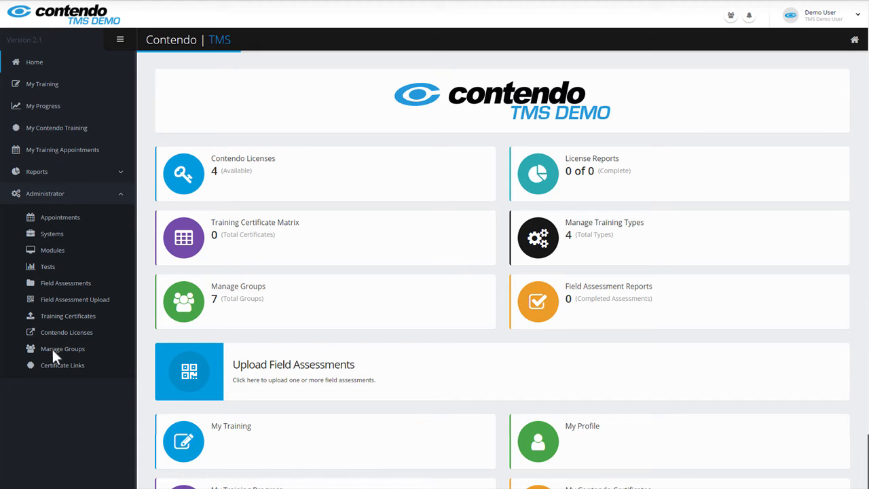
Step: Go to the Manage Groups page showing empty group and parent group tables
{"action": "left_click", "coordinate": [63, 348]}
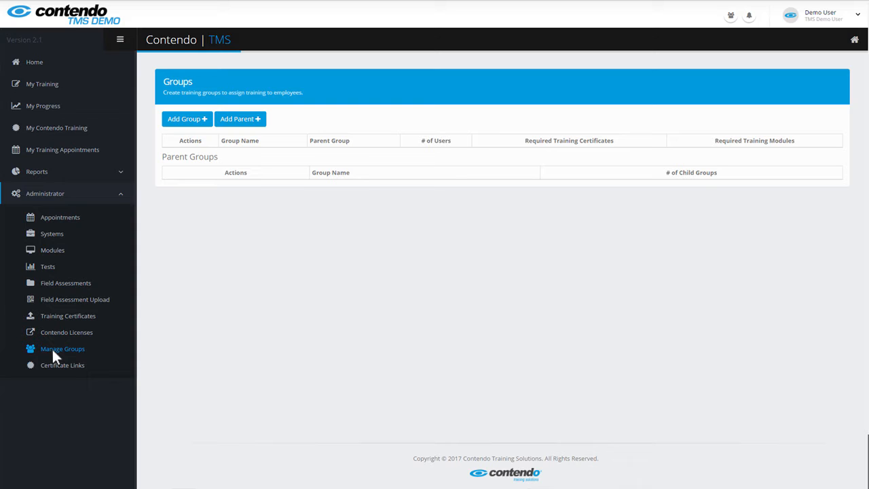
{"action": "mouse_move", "coordinate": [102, 298]}
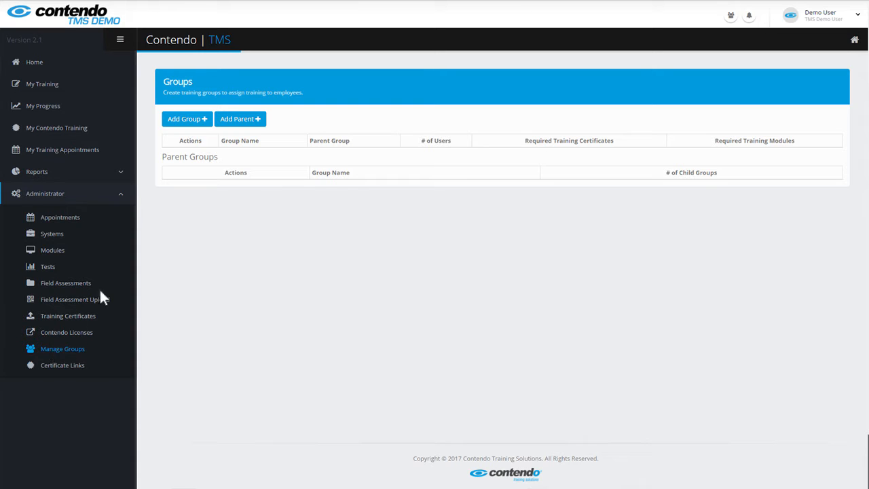
Step: Create a parent group named 'Field Workers' and submit it
{"action": "left_click", "coordinate": [238, 120]}
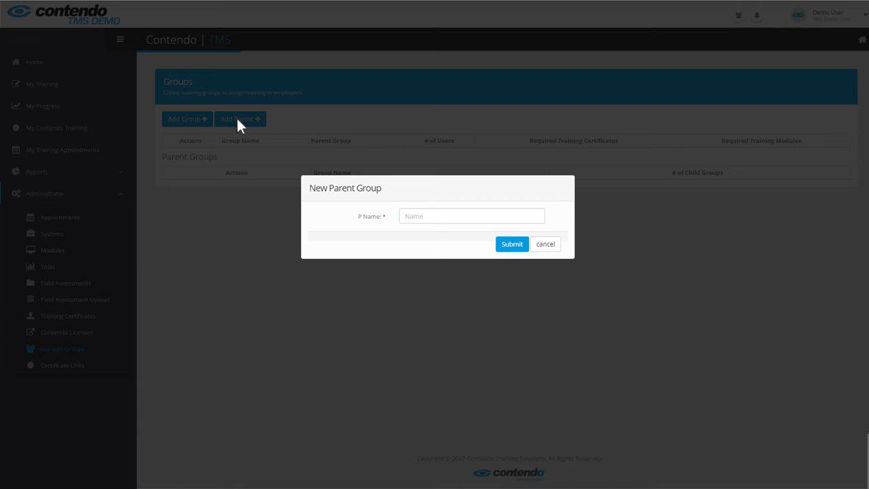
{"action": "type", "text": "Field Workers"}
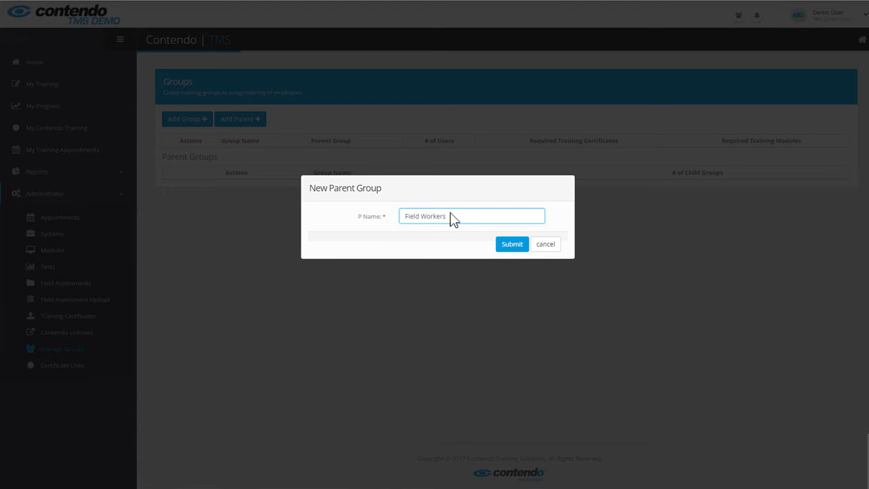
{"action": "mouse_move", "coordinate": [491, 242]}
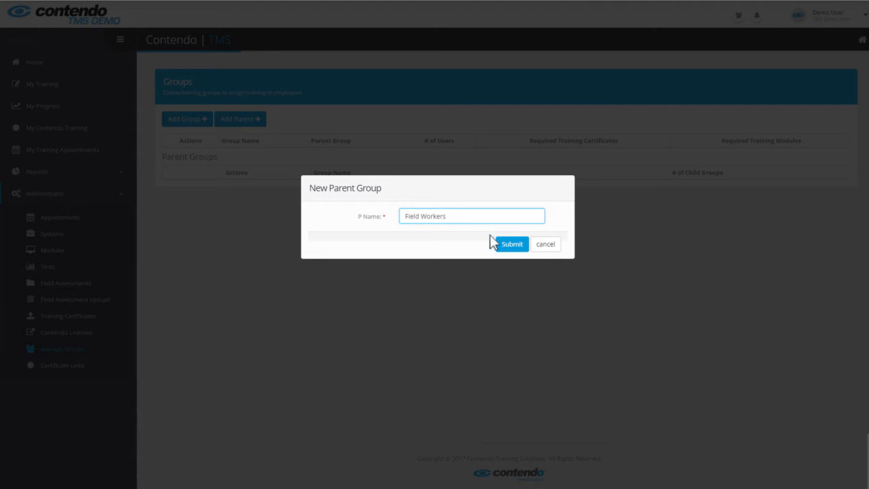
{"action": "left_click", "coordinate": [511, 244]}
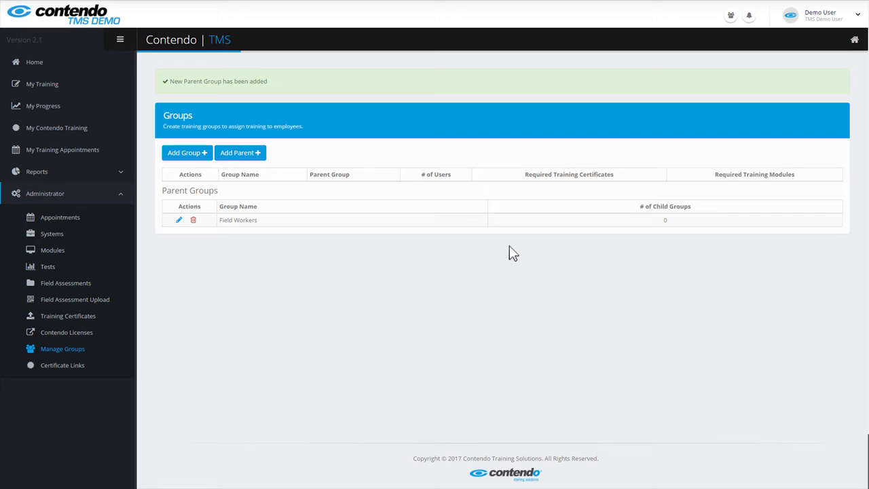
{"action": "mouse_move", "coordinate": [487, 244]}
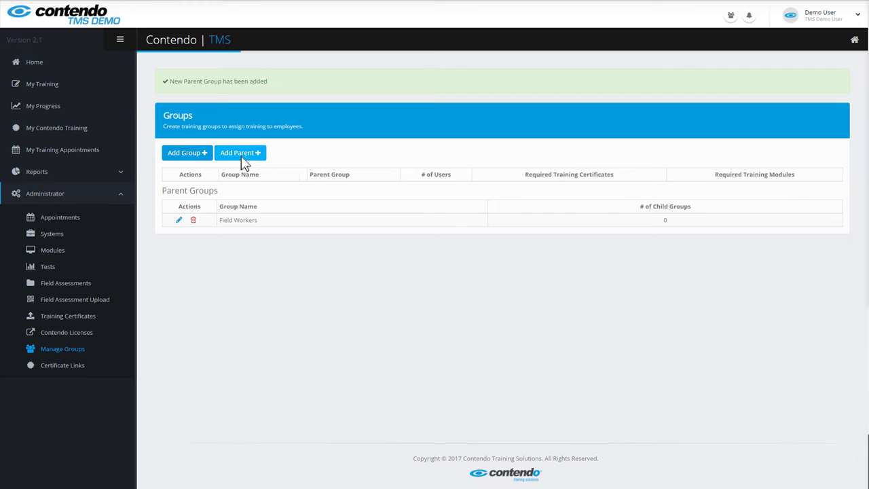
Step: Create two more parent groups, 'Administrative Staff' and 'Outside Vendors', and submit each
{"action": "left_click", "coordinate": [240, 152]}
{"action": "type", "text": "Administrative Staff"}
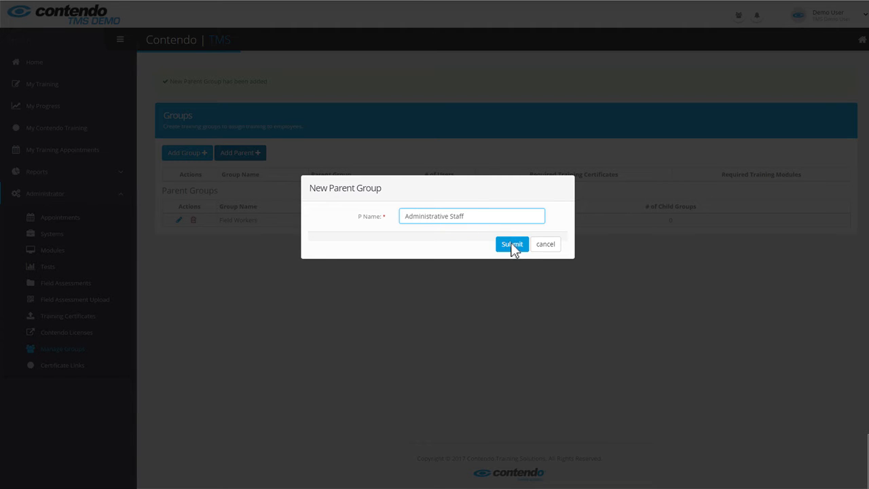
{"action": "left_click", "coordinate": [511, 244]}
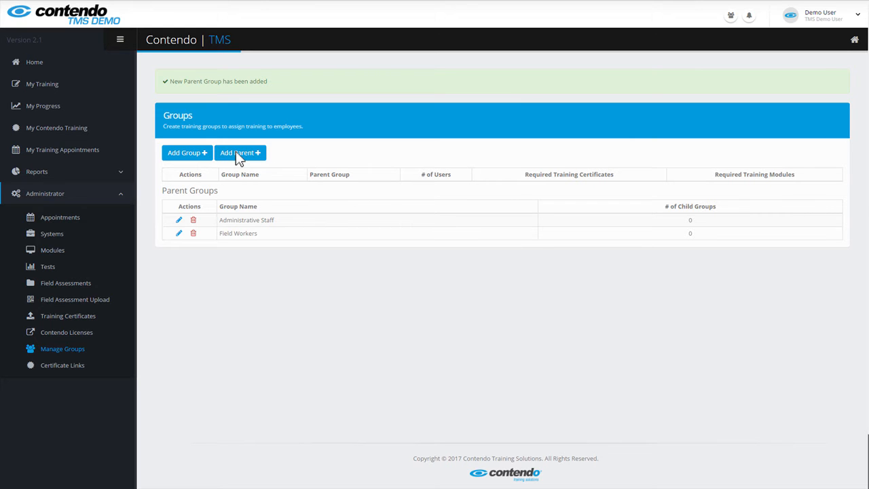
{"action": "left_click", "coordinate": [239, 152]}
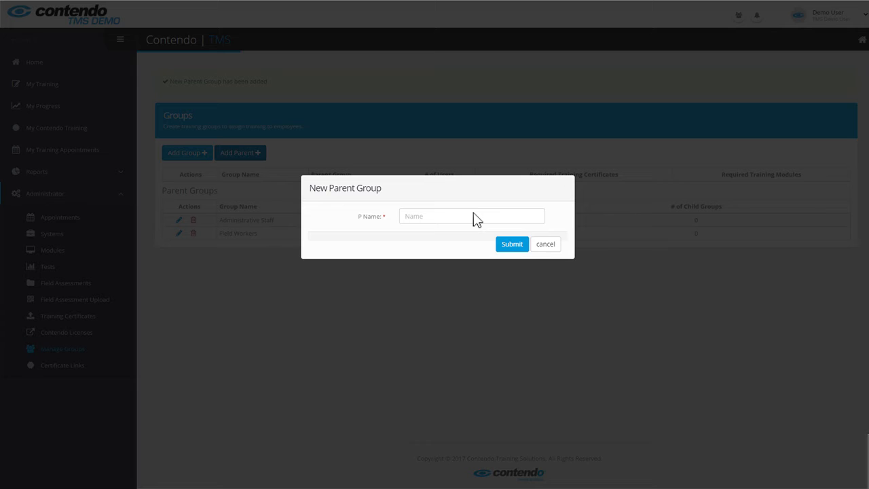
{"action": "type", "text": "Outside Vendors"}
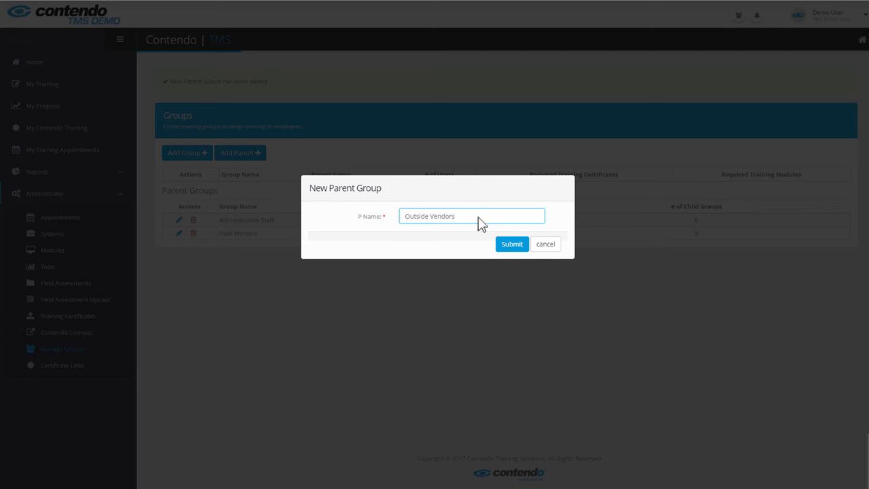
{"action": "left_click", "coordinate": [512, 244]}
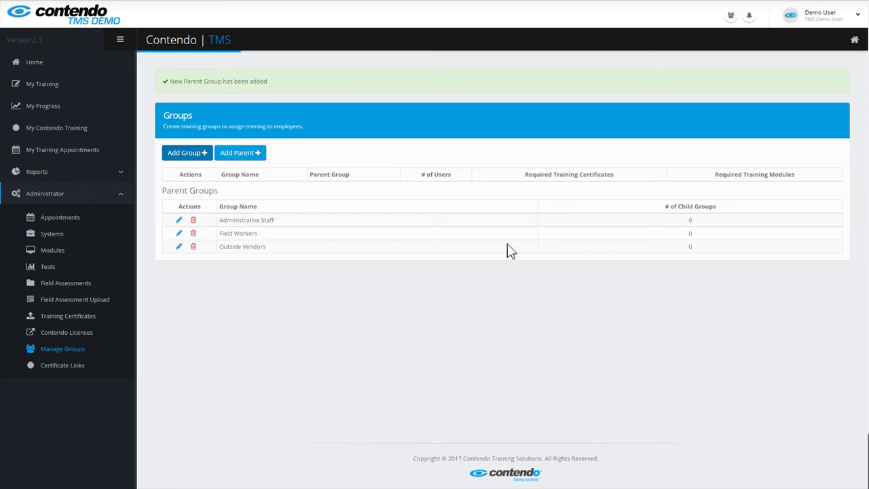
{"action": "mouse_move", "coordinate": [429, 227]}
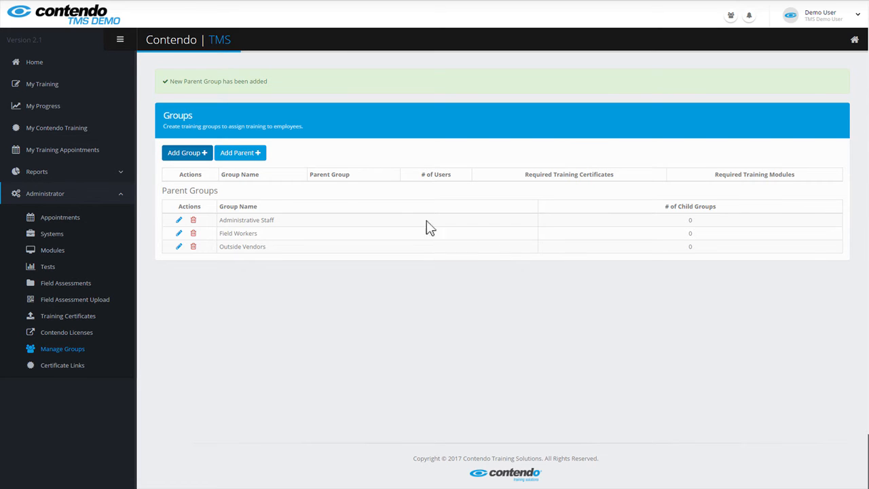
Step: Create a group named 'Electricians' assigned to the Field Workers parent group
{"action": "left_click", "coordinate": [187, 152]}
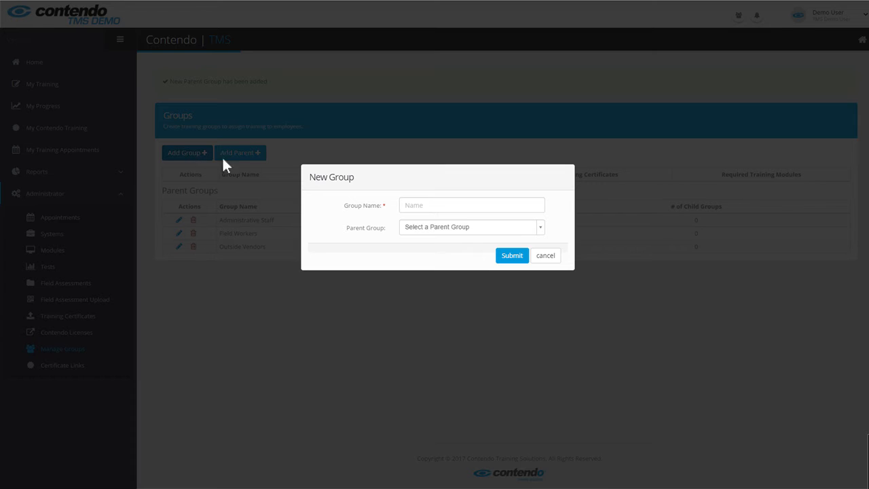
{"action": "type", "text": "Electricians"}
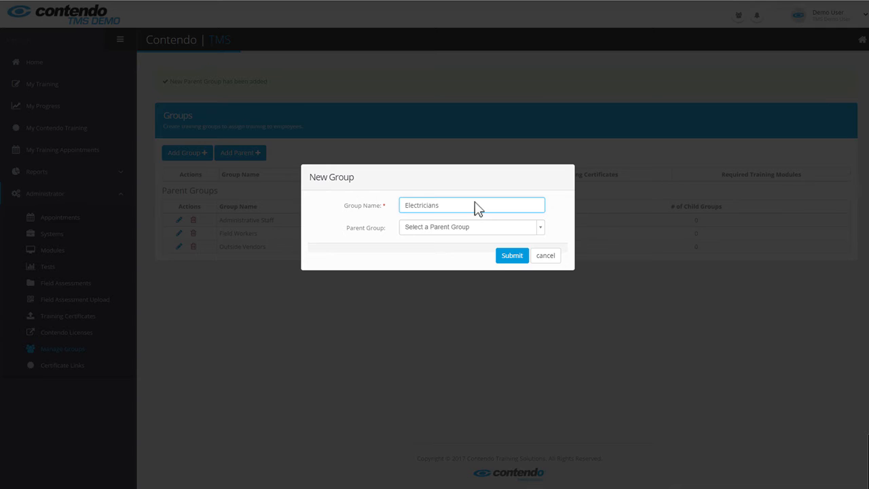
{"action": "left_click", "coordinate": [471, 227]}
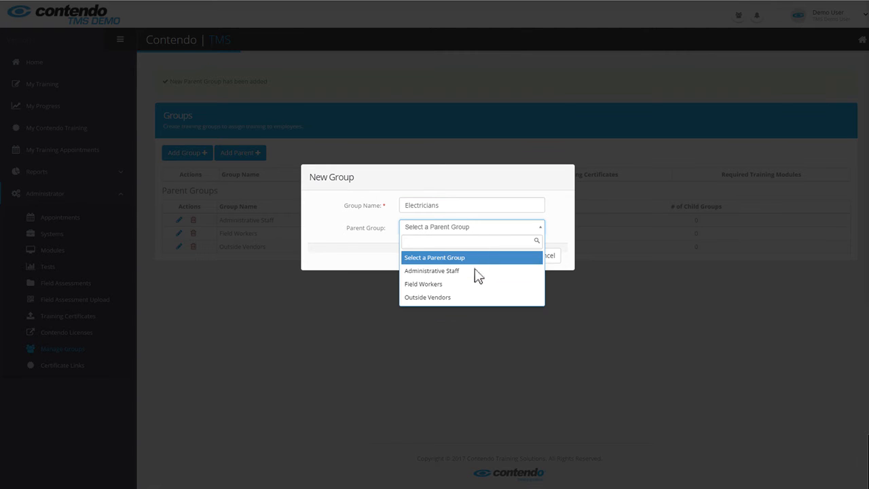
{"action": "left_click", "coordinate": [424, 284]}
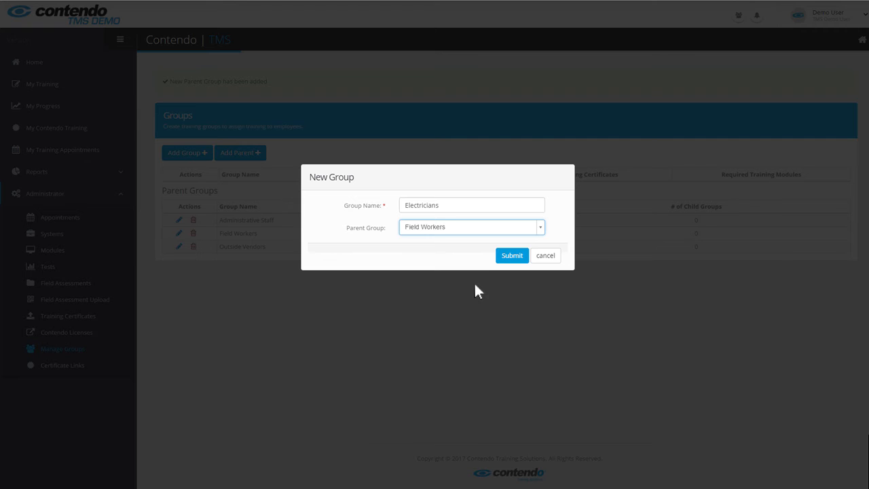
{"action": "left_click", "coordinate": [511, 255]}
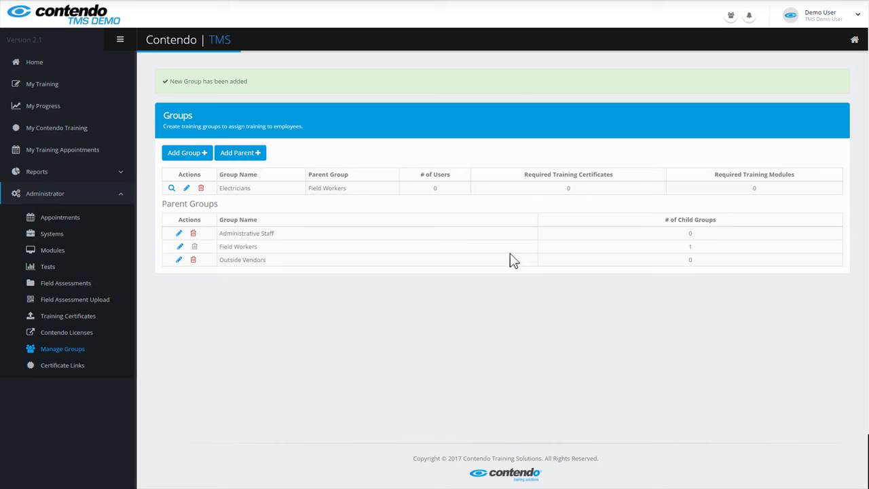
Step: Create a group named 'General Laborers' assigned to the Field Workers parent group
{"action": "left_click", "coordinate": [187, 152]}
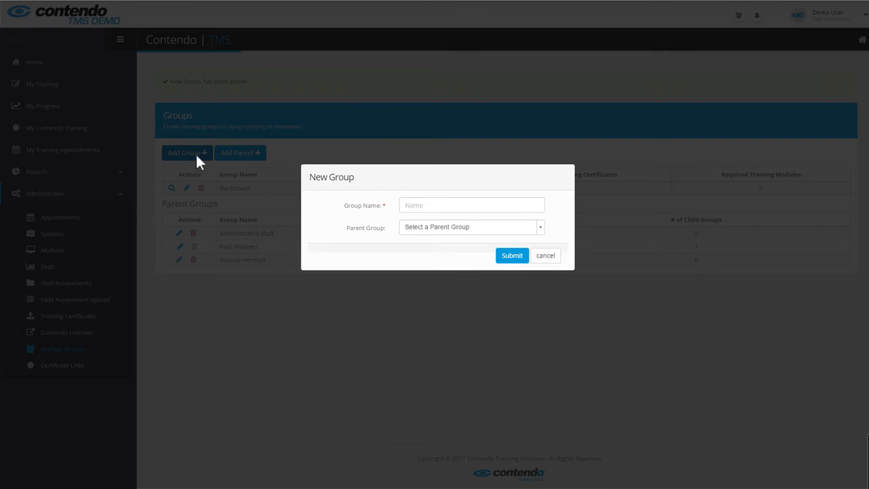
{"action": "type", "text": "General Labo"}
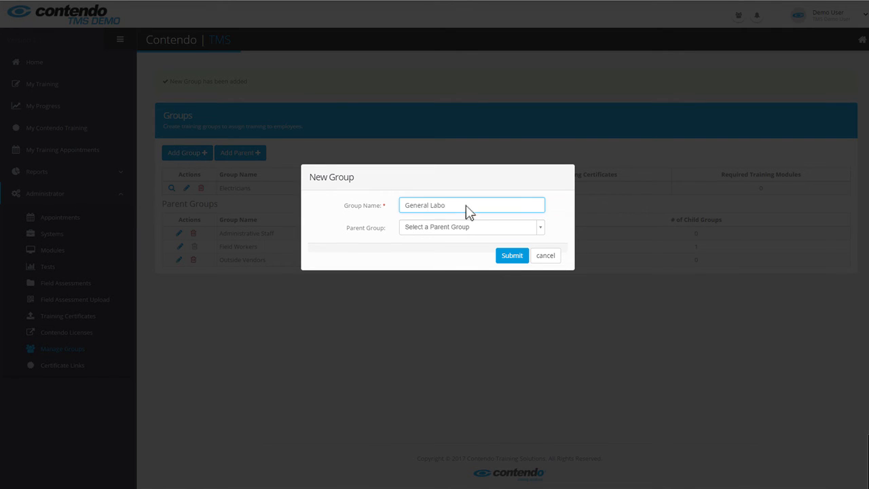
{"action": "left_click", "coordinate": [470, 225]}
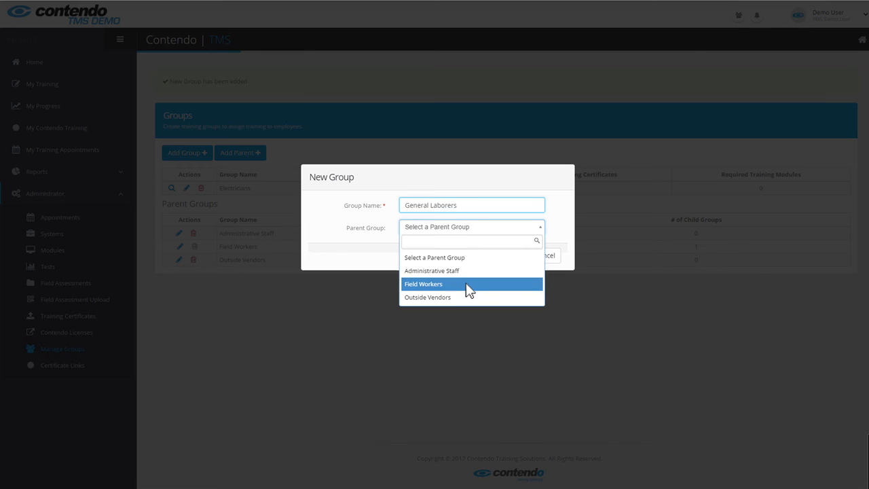
{"action": "left_click", "coordinate": [423, 284]}
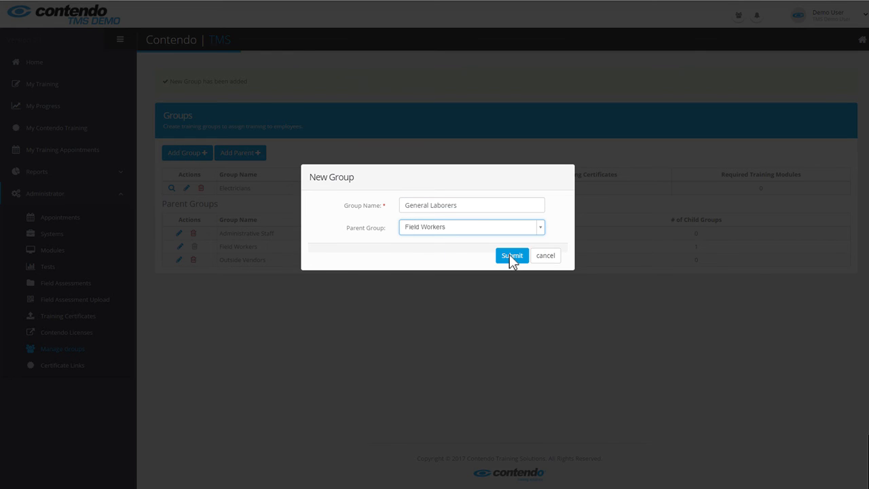
{"action": "left_click", "coordinate": [511, 255]}
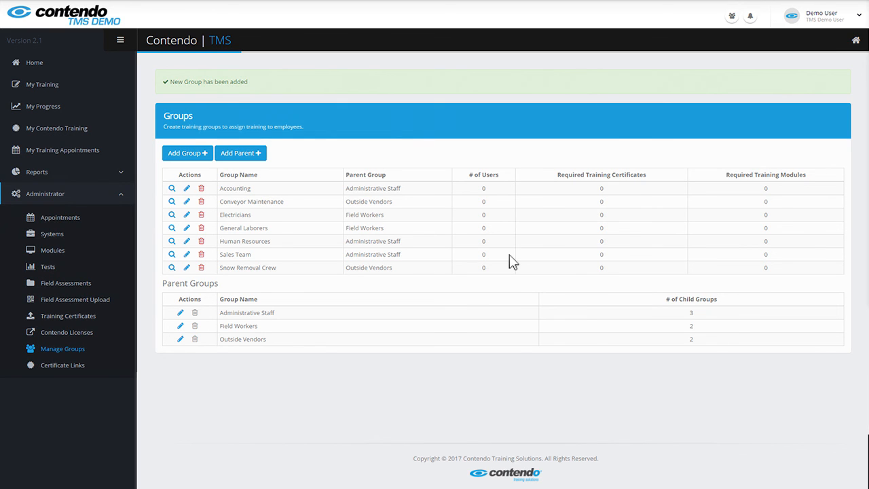
{"action": "mouse_move", "coordinate": [201, 215]}
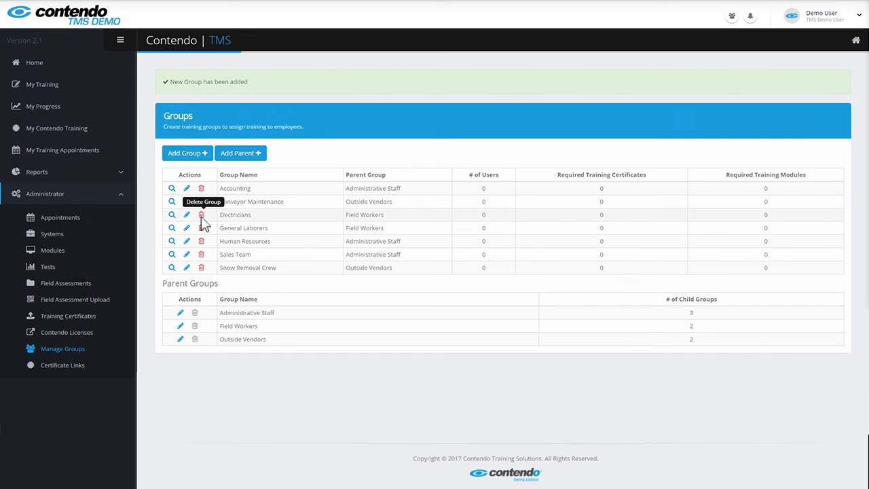
{"action": "mouse_move", "coordinate": [187, 228]}
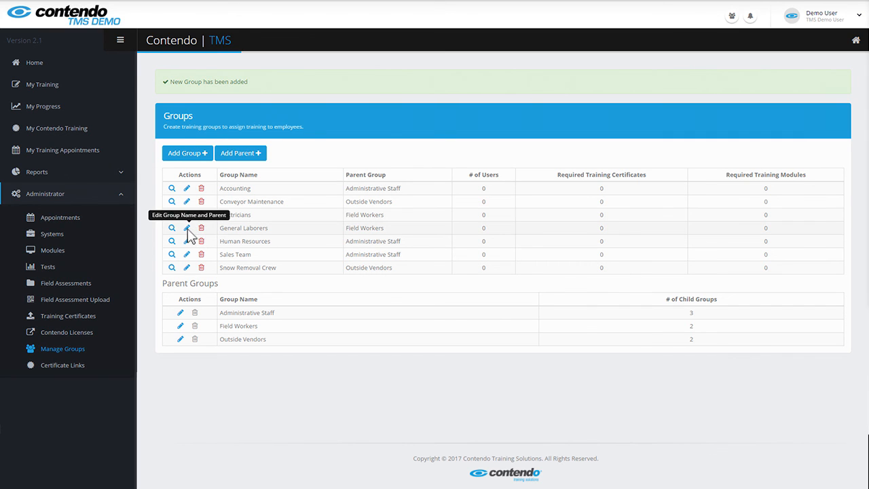
{"action": "mouse_move", "coordinate": [171, 215]}
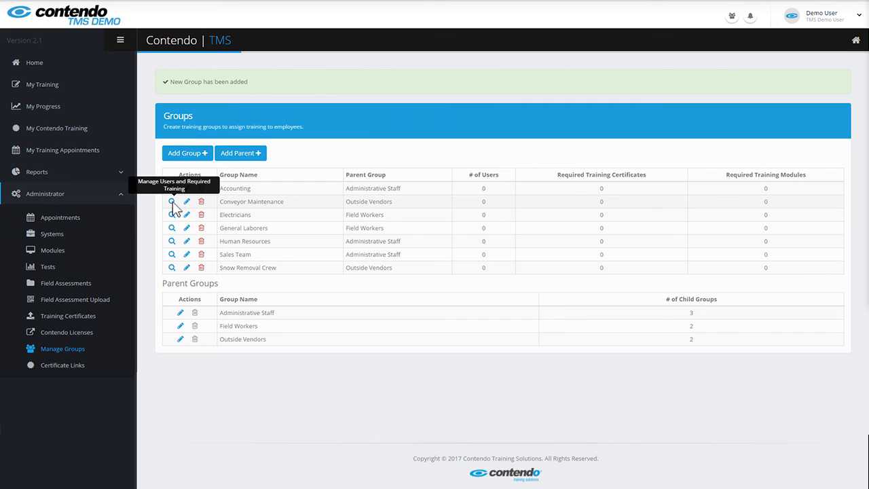